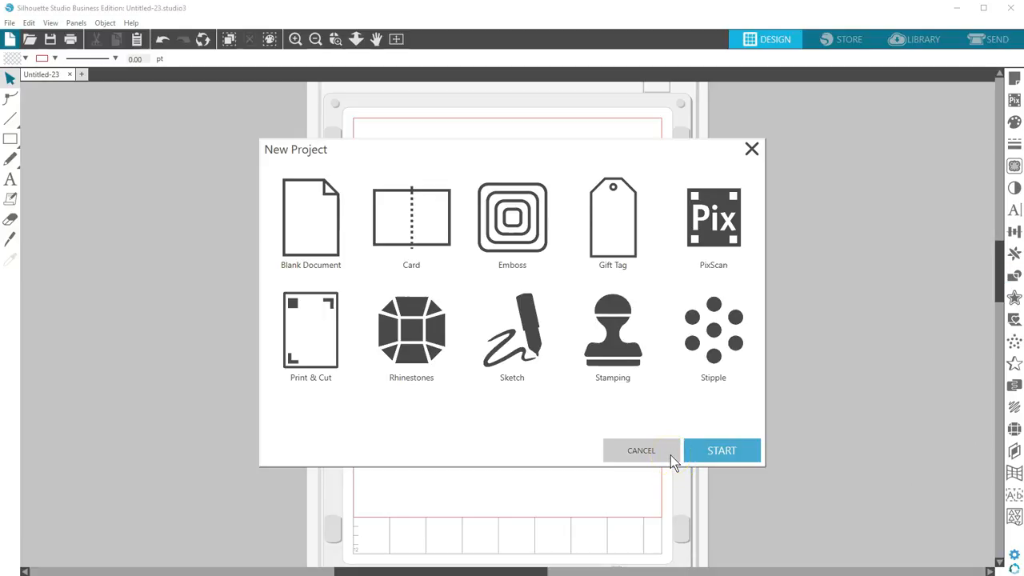
# Cancel the wizard and confirm Multiple Panel Mode on the Defaults page of Preferences
pyautogui.click(720, 452)
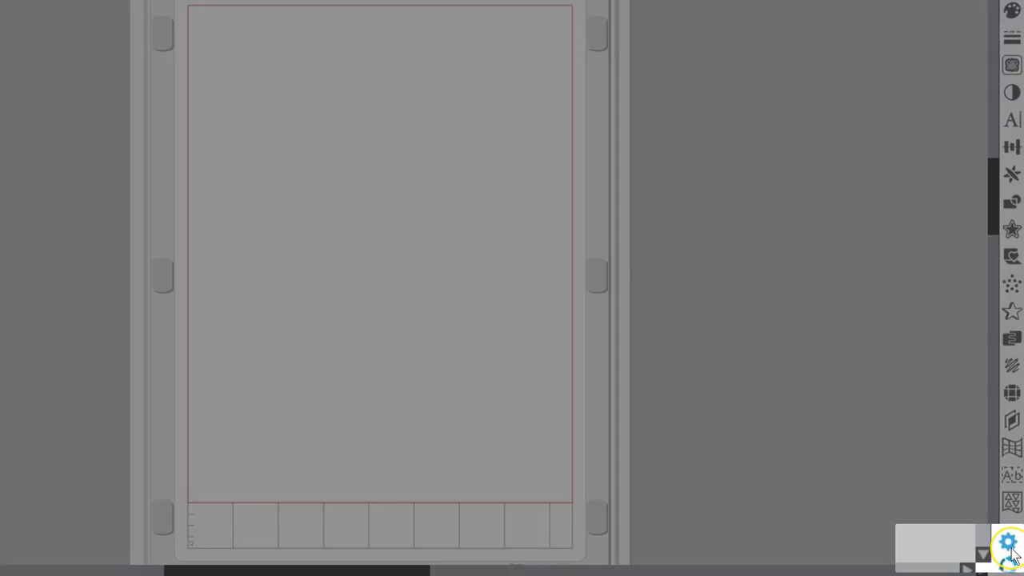
pyautogui.click(1012, 554)
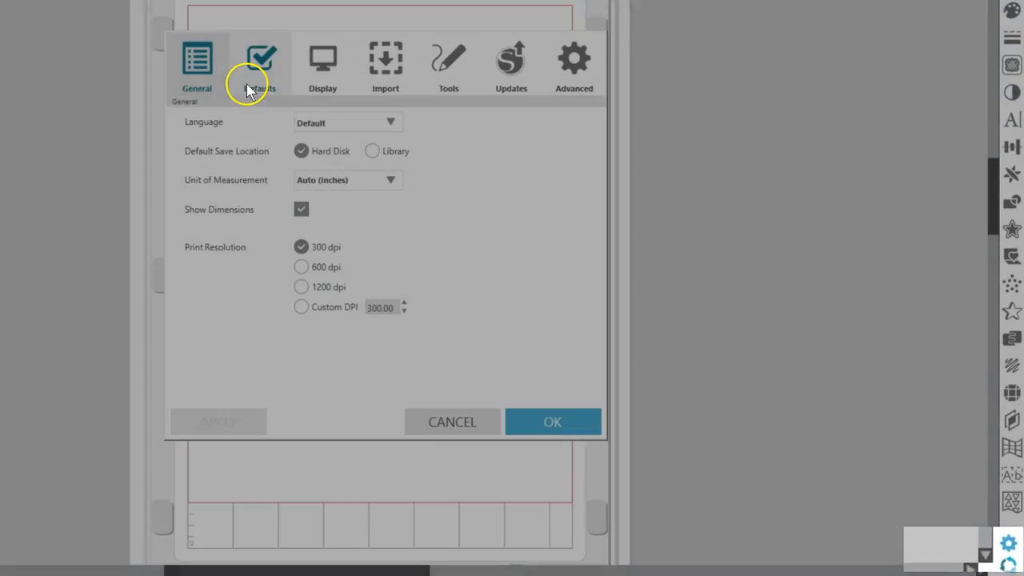
pyautogui.click(259, 64)
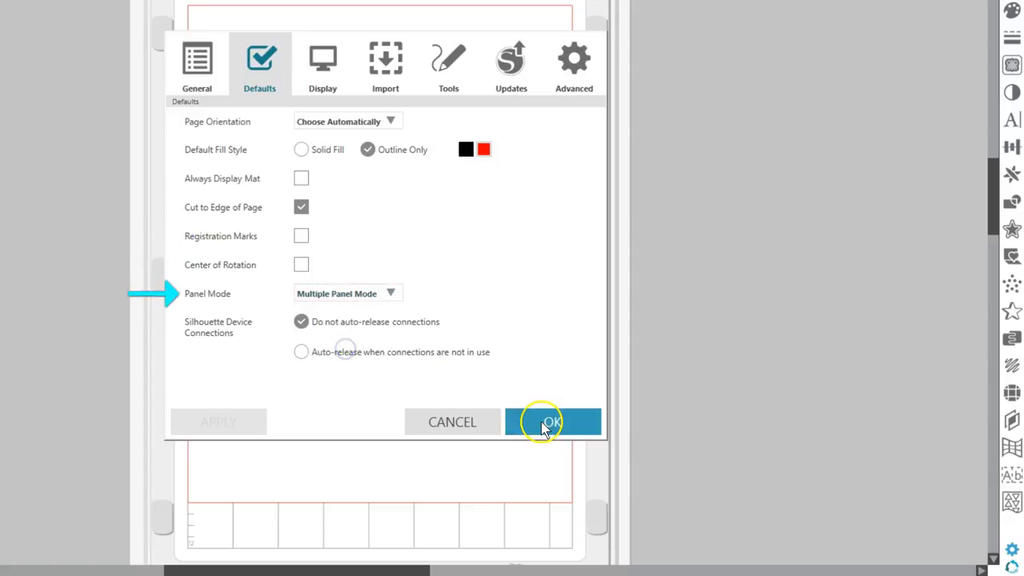
pyautogui.click(551, 422)
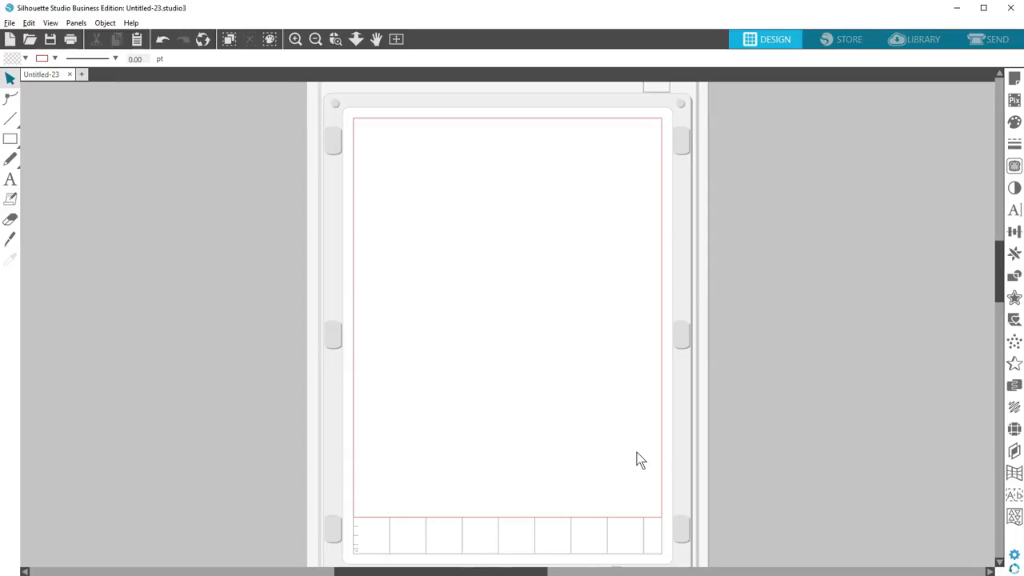
# Bring up the New Project wizard listing its ten project types
pyautogui.click(10, 23)
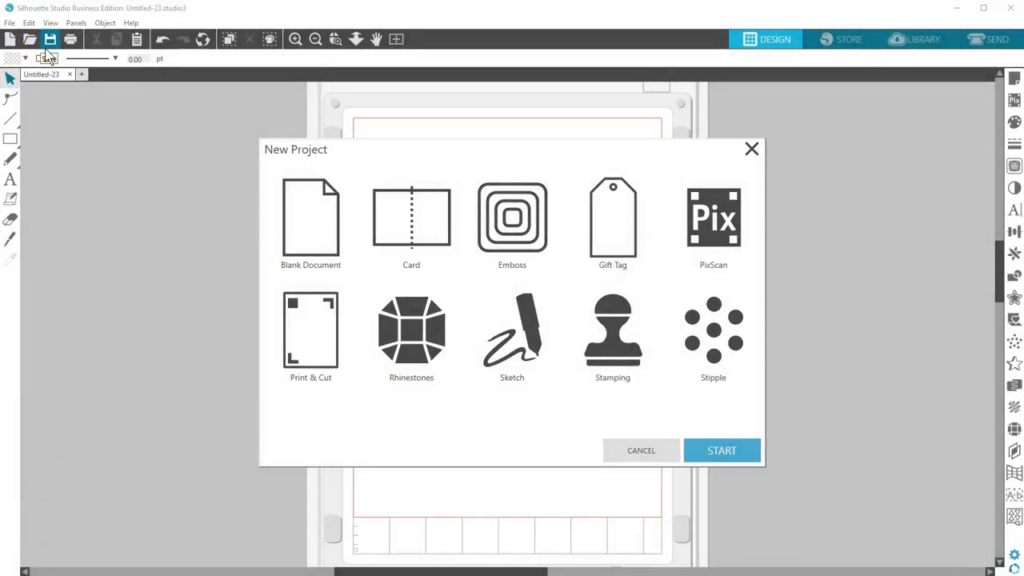
pyautogui.moveTo(334, 275)
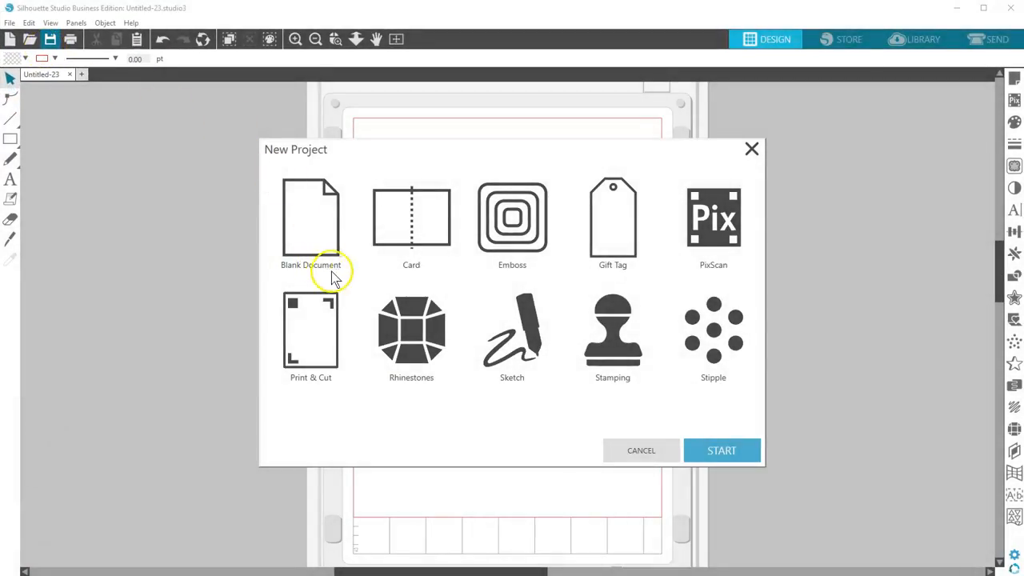
pyautogui.moveTo(552, 275)
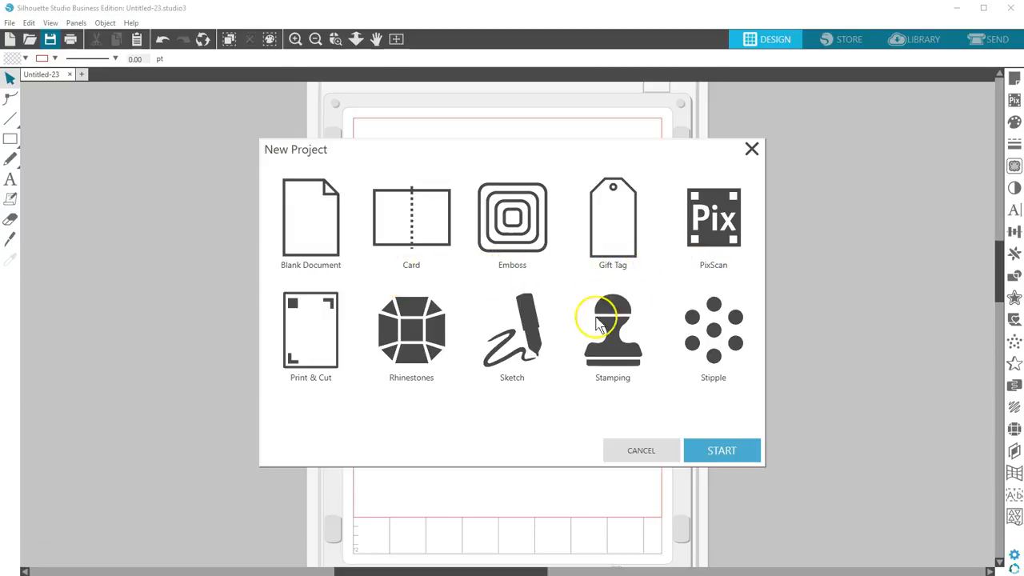
pyautogui.moveTo(424, 389)
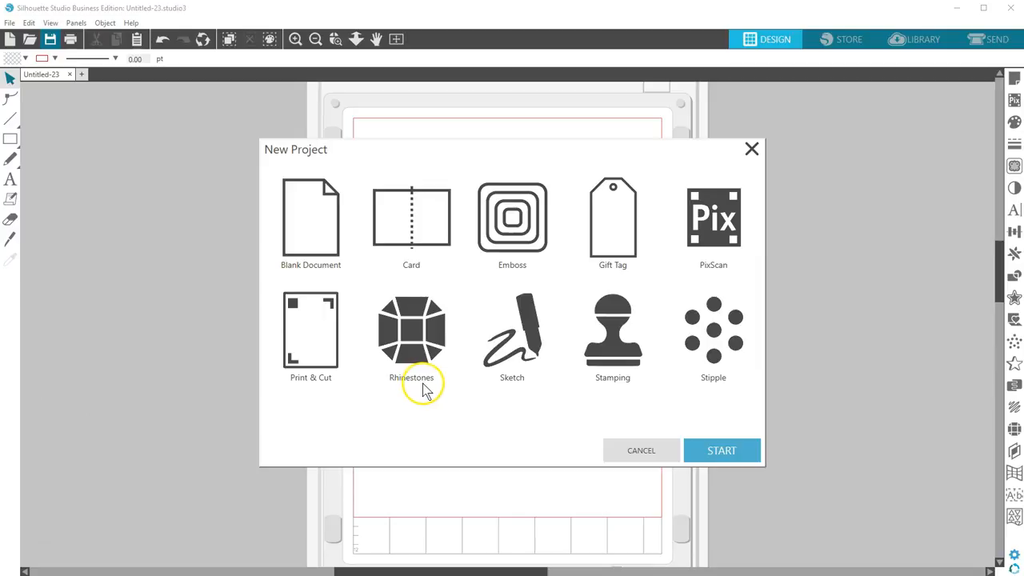
pyautogui.moveTo(611, 389)
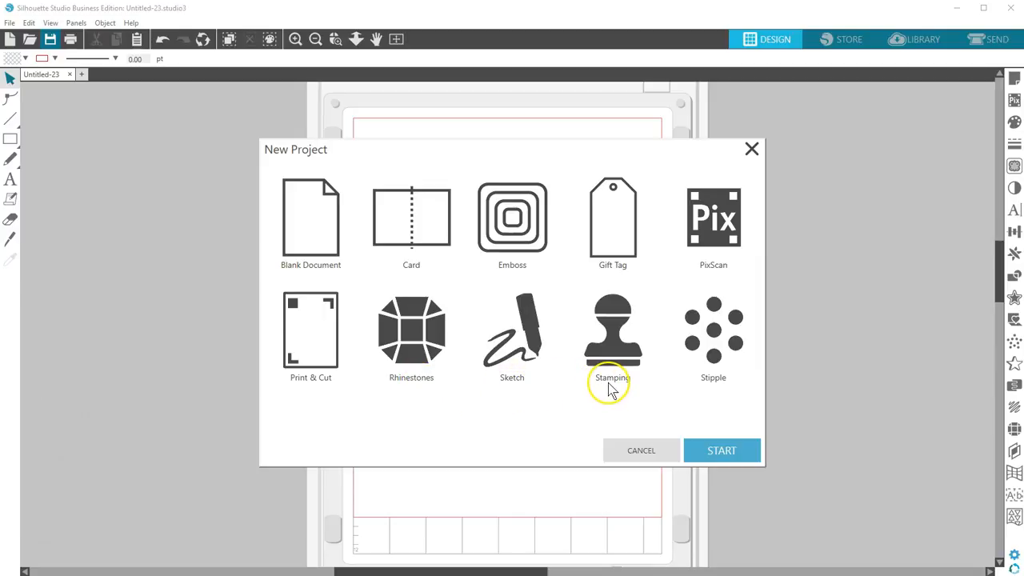
pyautogui.moveTo(714, 392)
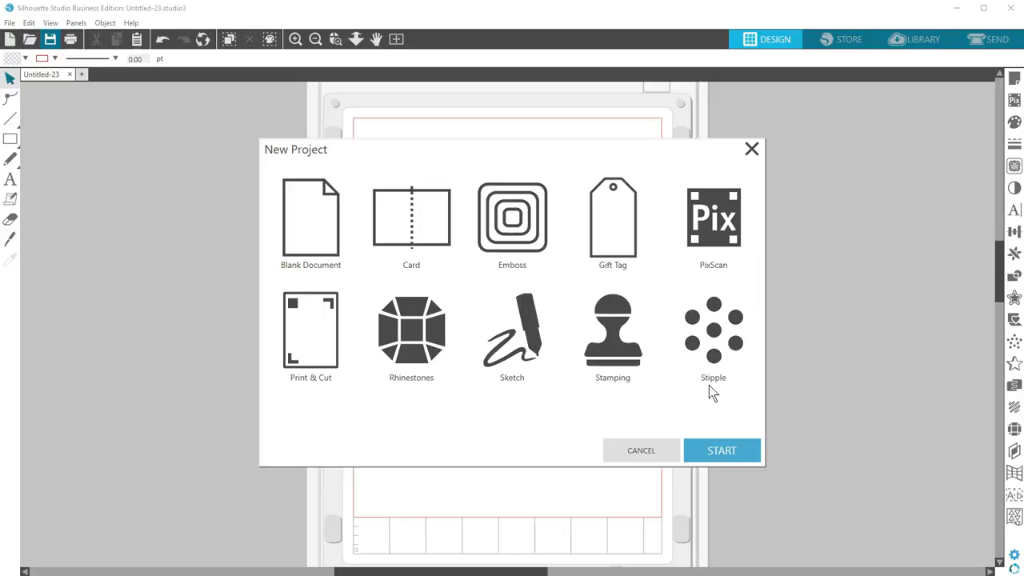
# Create a Card document and review its Letter landscape page with centre fold in Page Setup
pyautogui.click(412, 221)
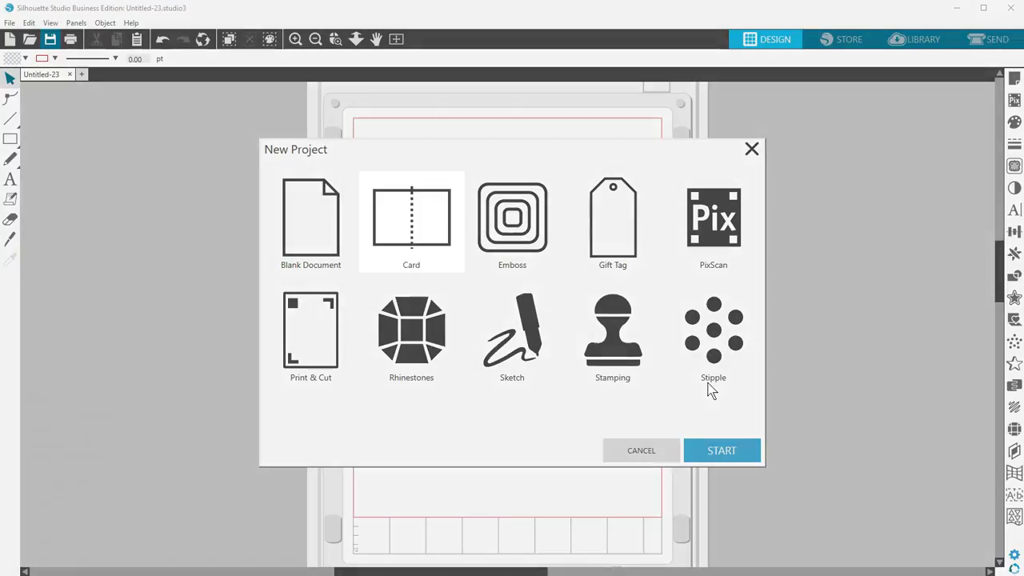
pyautogui.click(411, 221)
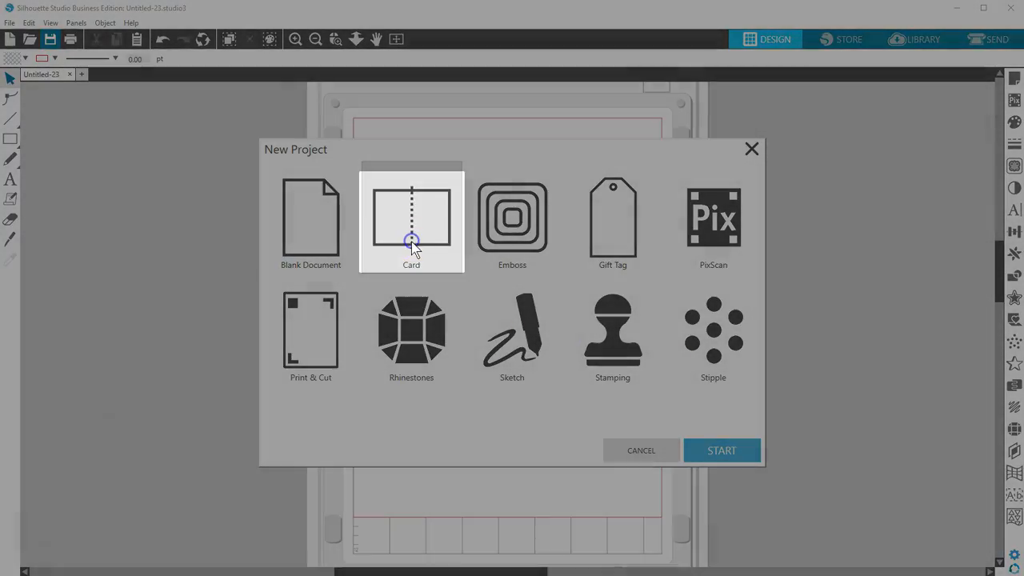
pyautogui.click(720, 451)
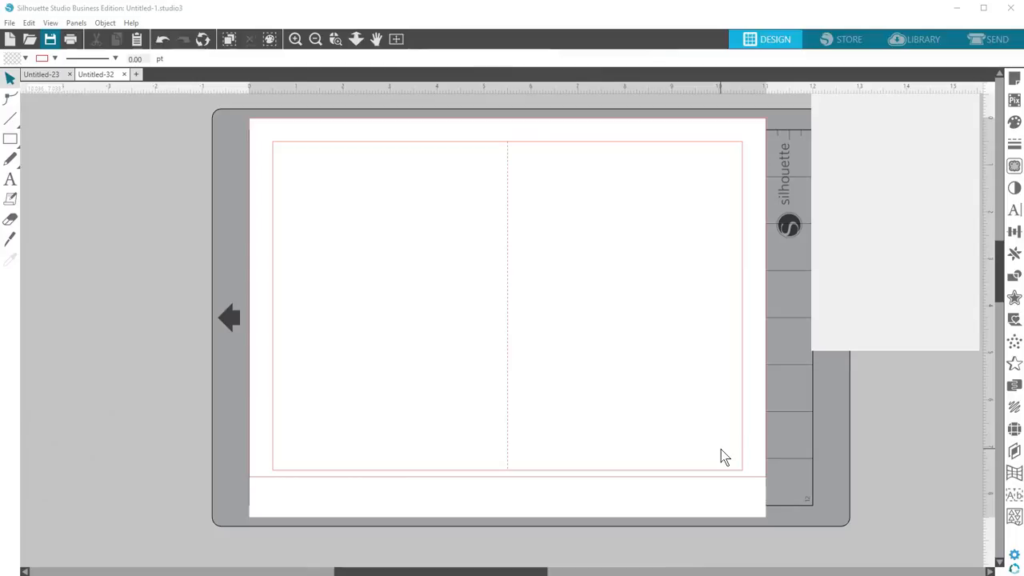
pyautogui.click(1015, 80)
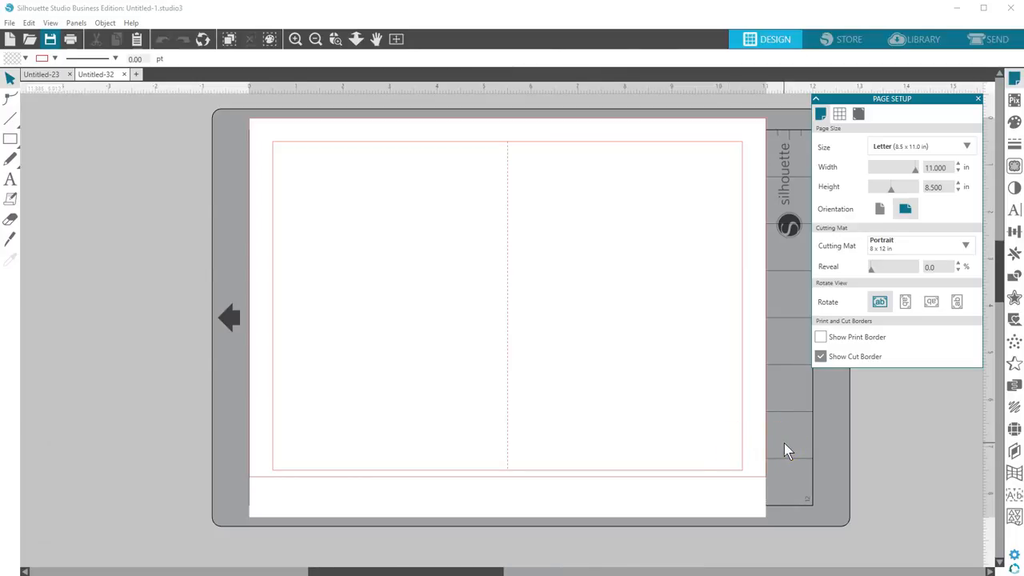
pyautogui.click(978, 99)
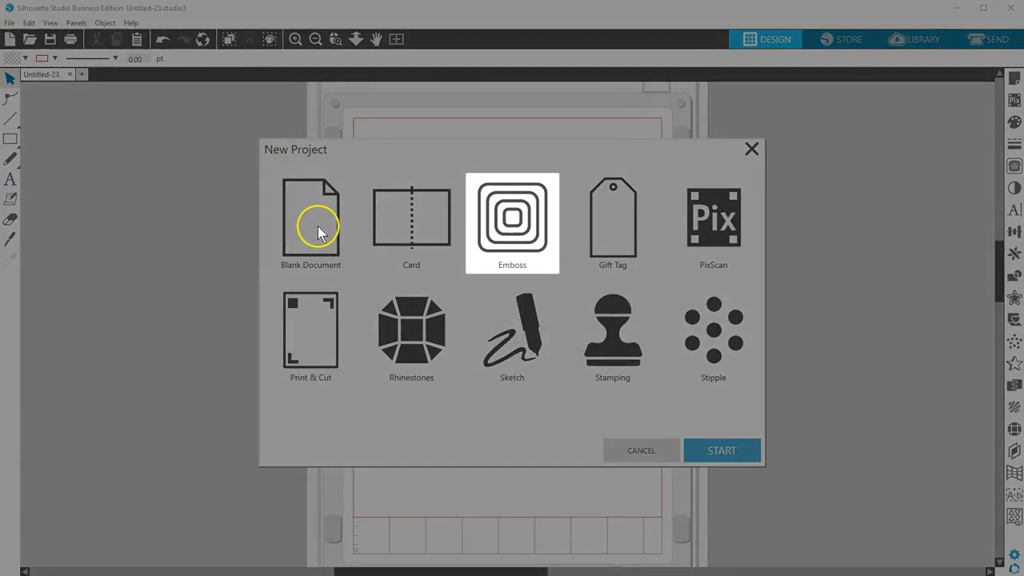
# Create an Emboss document and check its A5 page on the Curio emboss mat in Page Setup
pyautogui.click(720, 450)
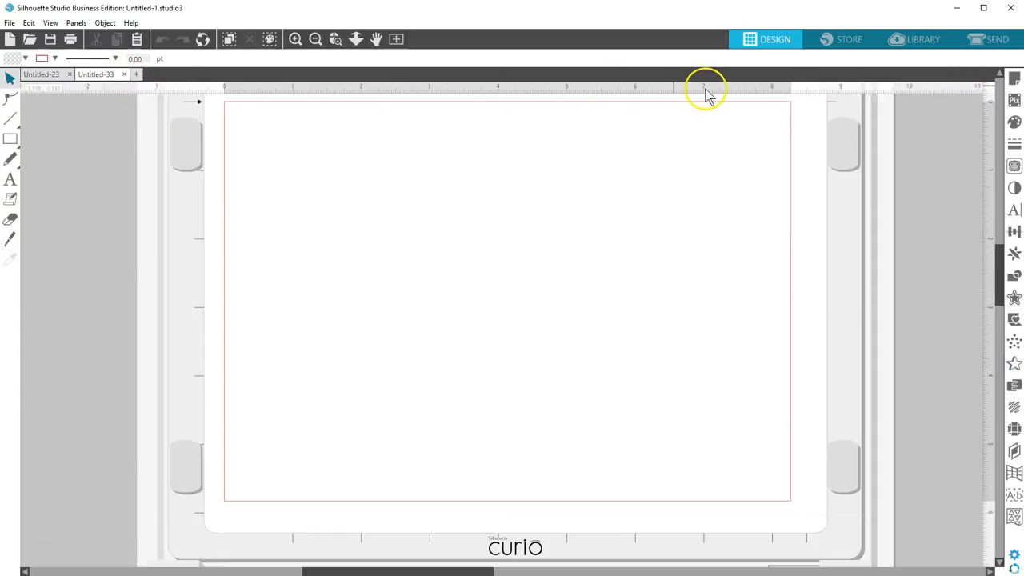
pyautogui.moveTo(1015, 78)
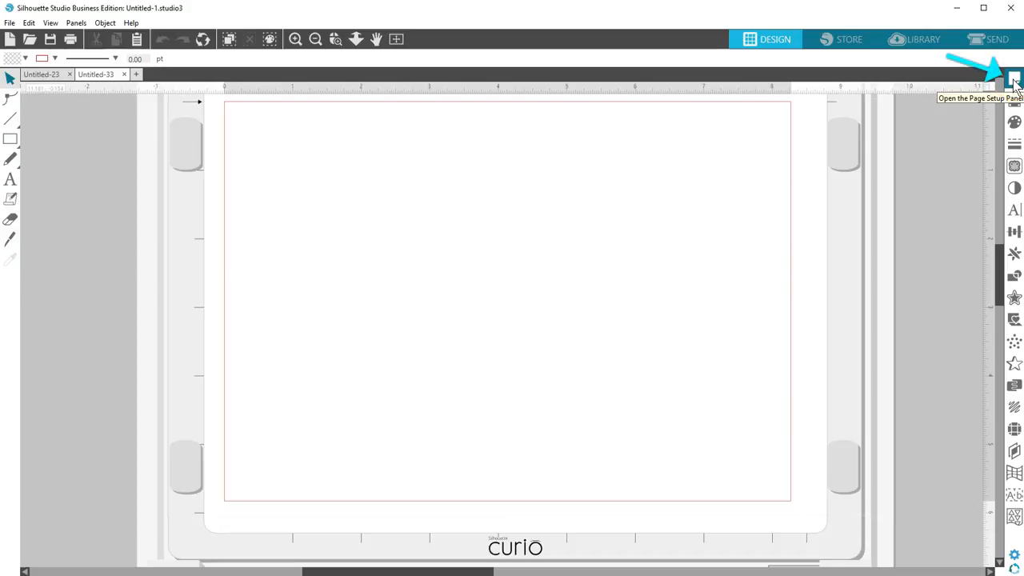
pyautogui.click(1014, 78)
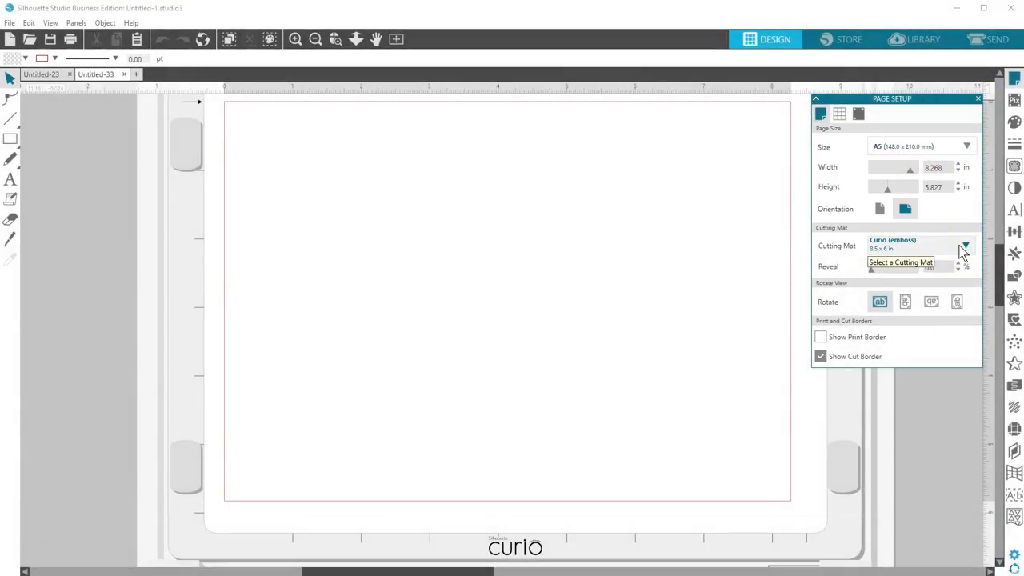
pyautogui.click(996, 39)
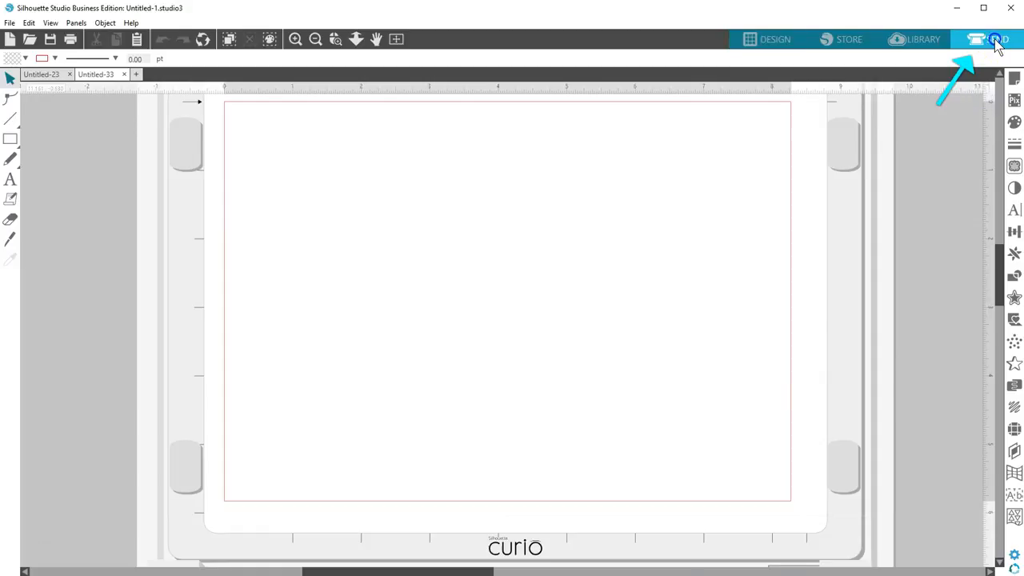
# Review the Send settings where Tool 1 and Tool 2 both use Score & Emboss Paper
pyautogui.click(996, 39)
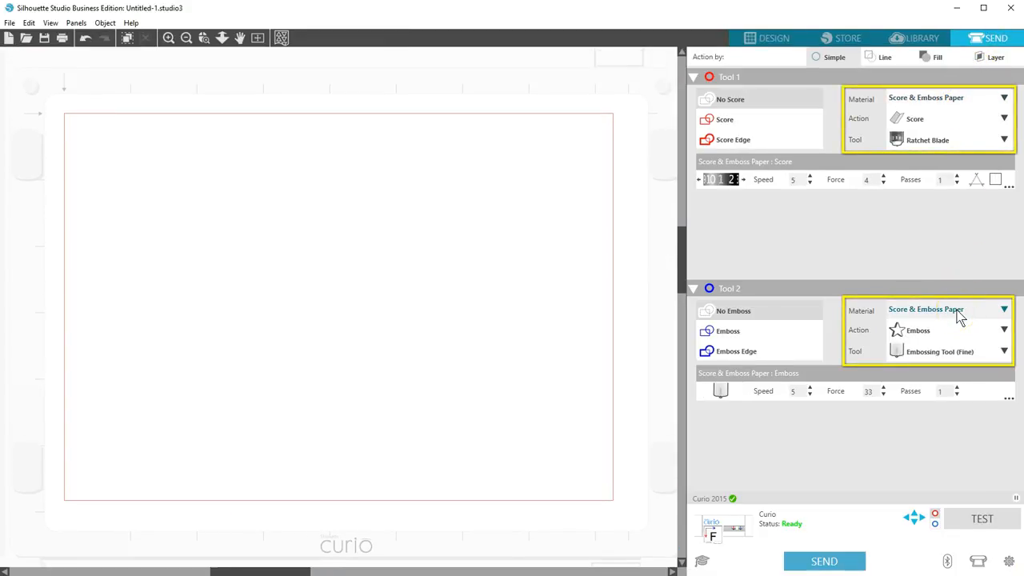
pyautogui.click(773, 39)
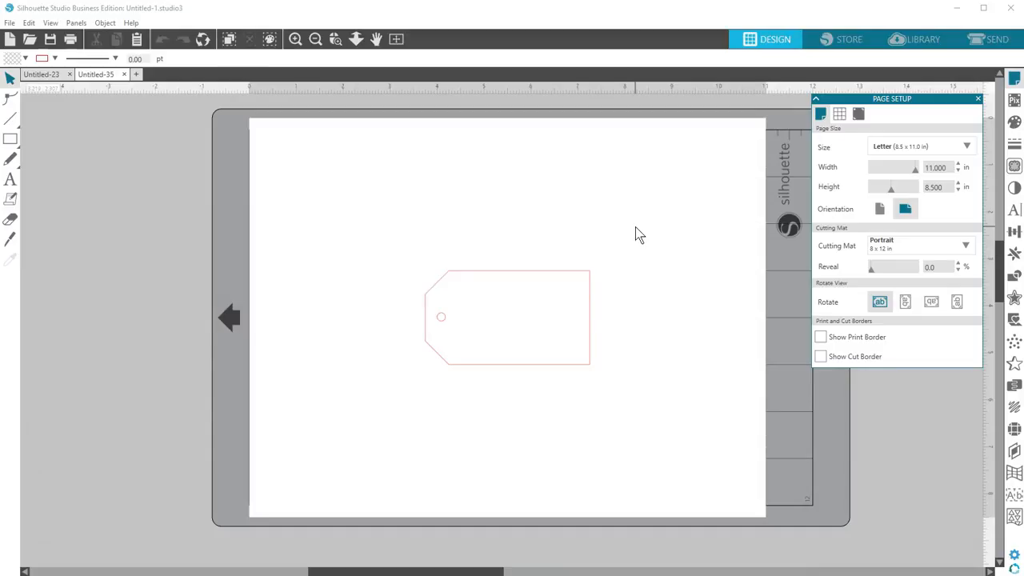
# Start a Gift Tag project with a tag outline on a Letter landscape page
pyautogui.click(123, 74)
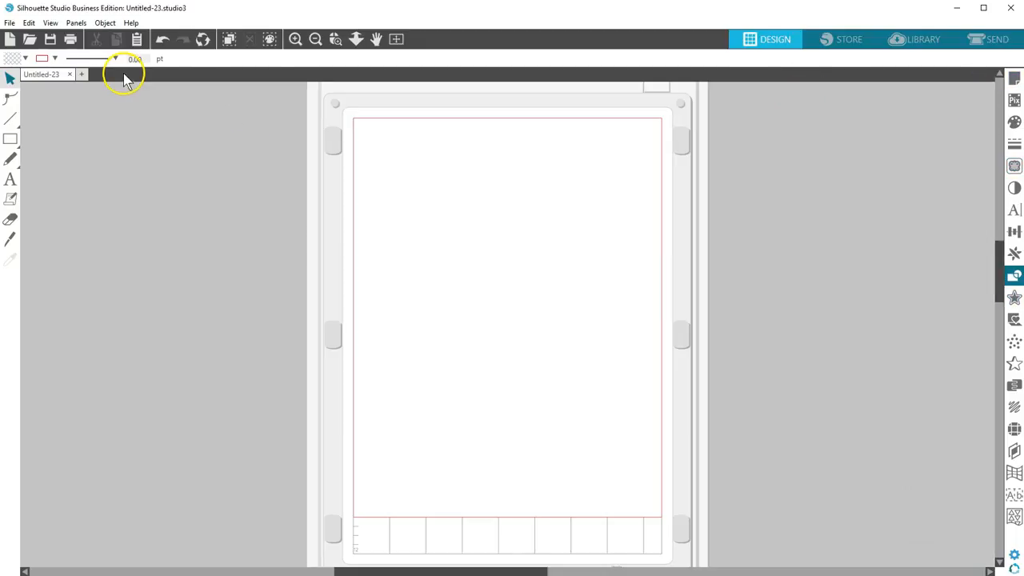
pyautogui.moveTo(176, 184)
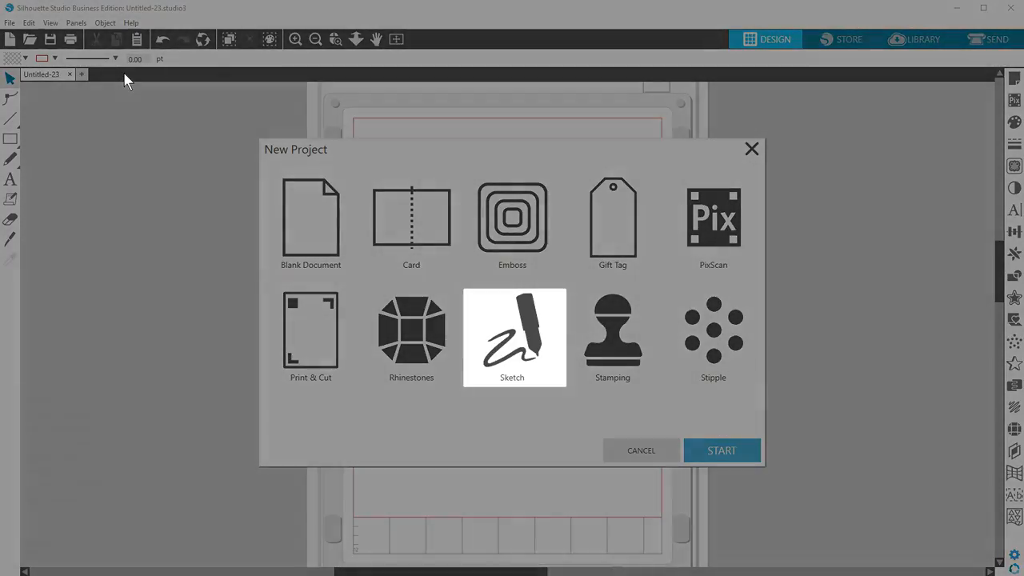
# Preview the Sketch type, then start a Stamping project on the patterned stamping mat
pyautogui.click(720, 450)
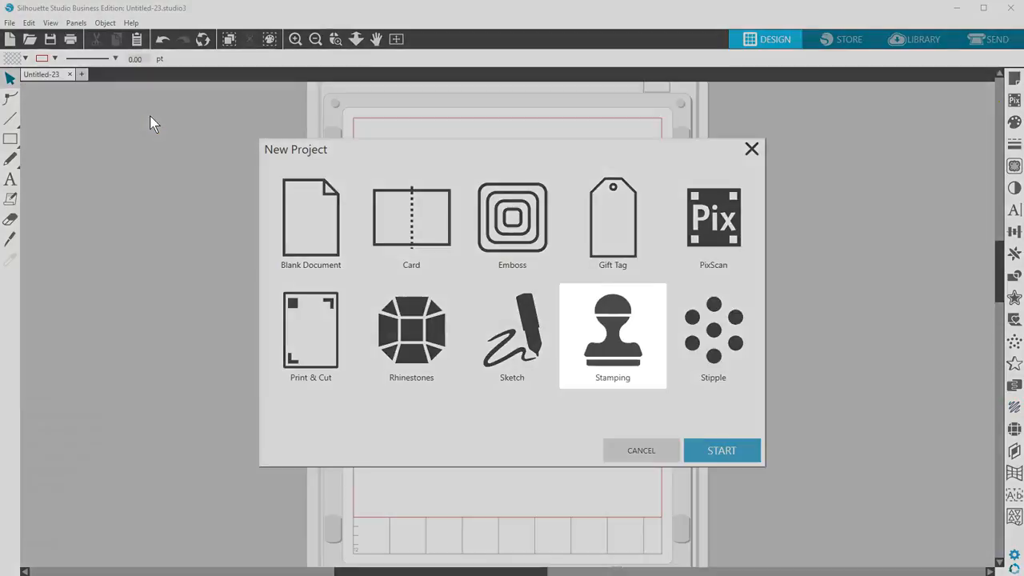
pyautogui.click(720, 450)
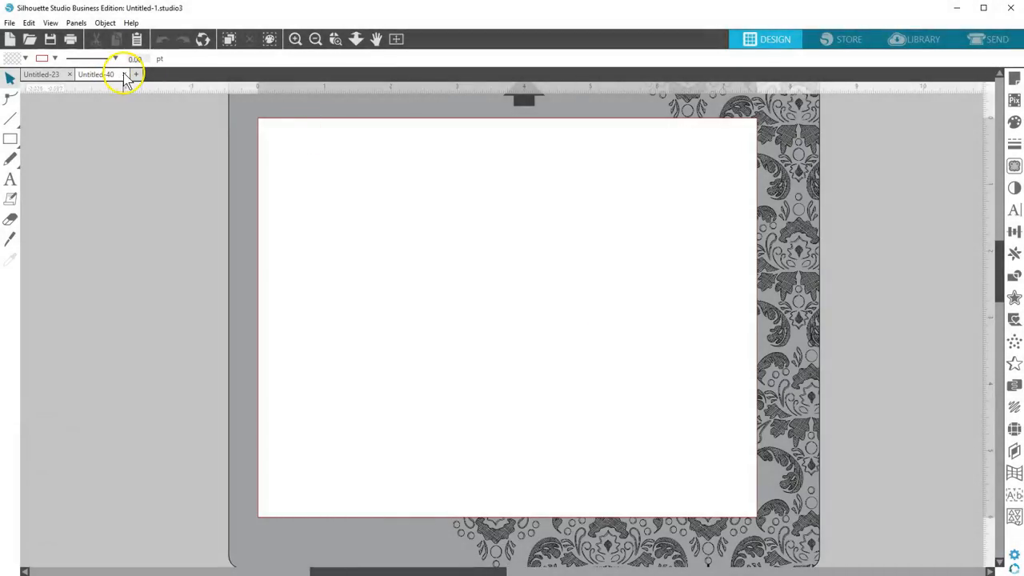
pyautogui.click(136, 74)
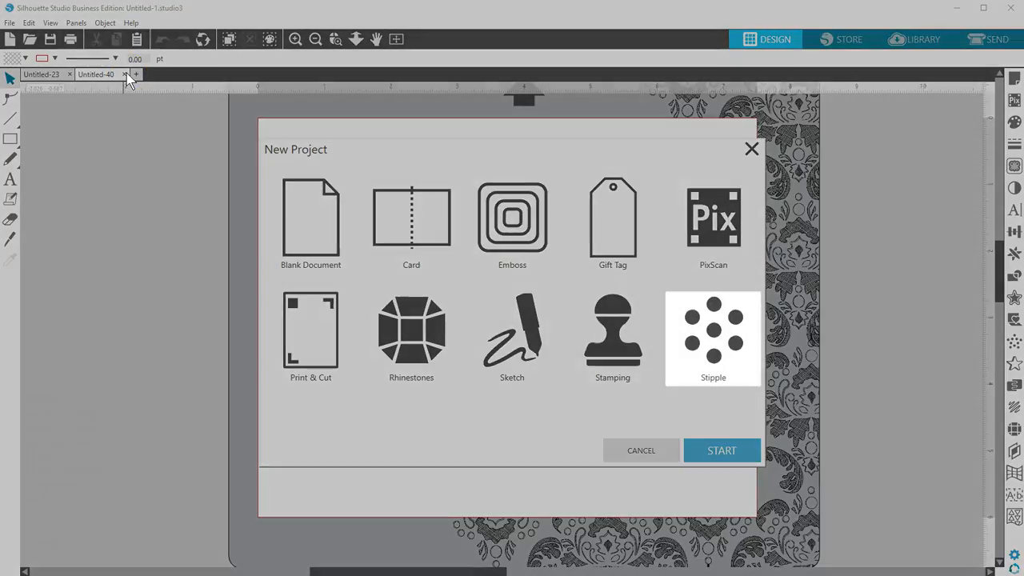
pyautogui.click(720, 450)
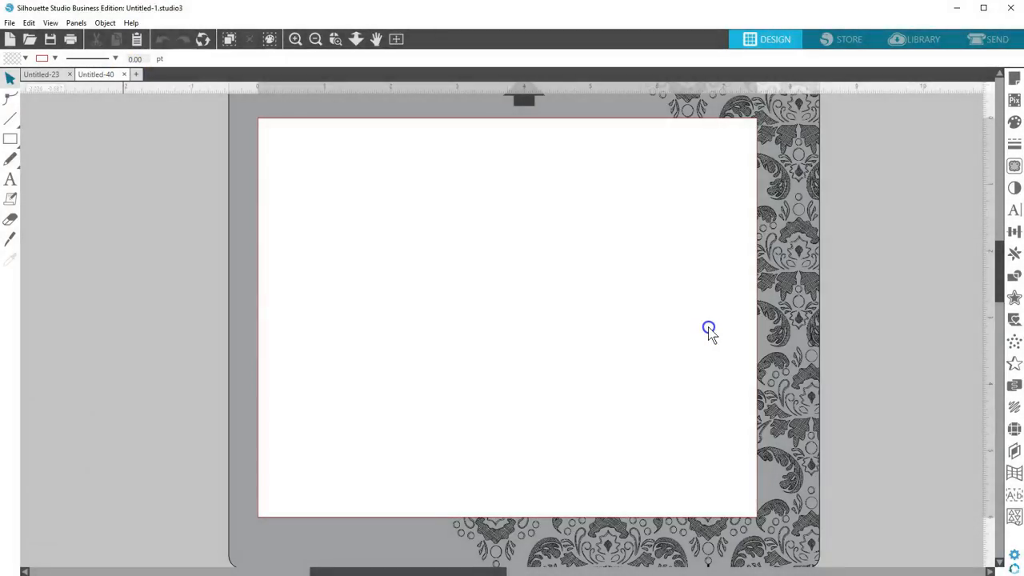